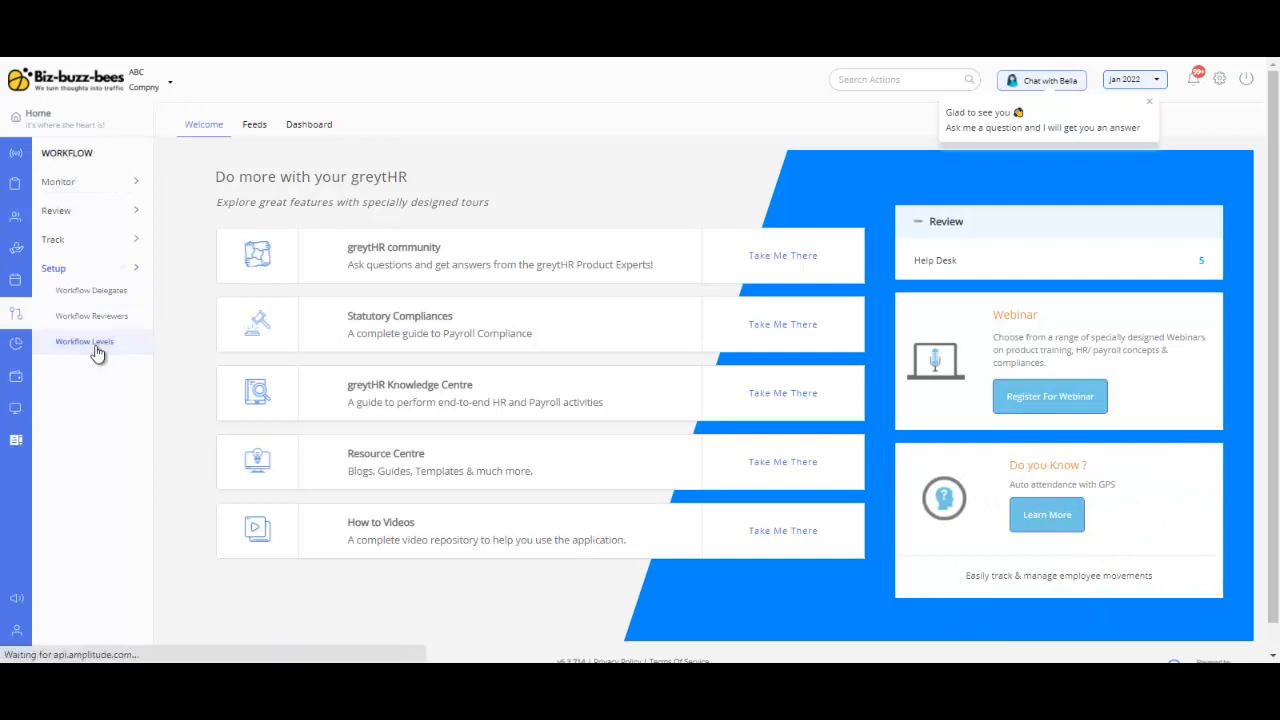
Step: Open Workflow Levels setup and start a new workflow level
{"action": "left_click", "coordinate": [84, 341]}
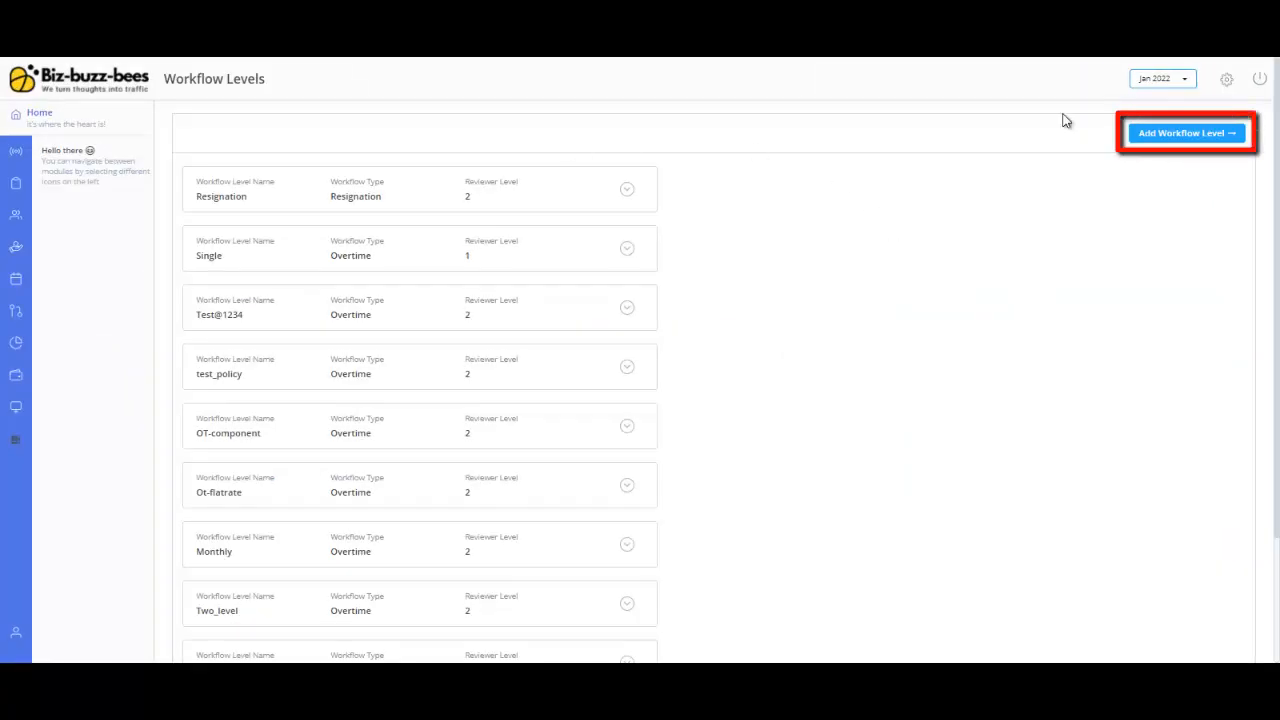
{"action": "left_click", "coordinate": [1186, 133]}
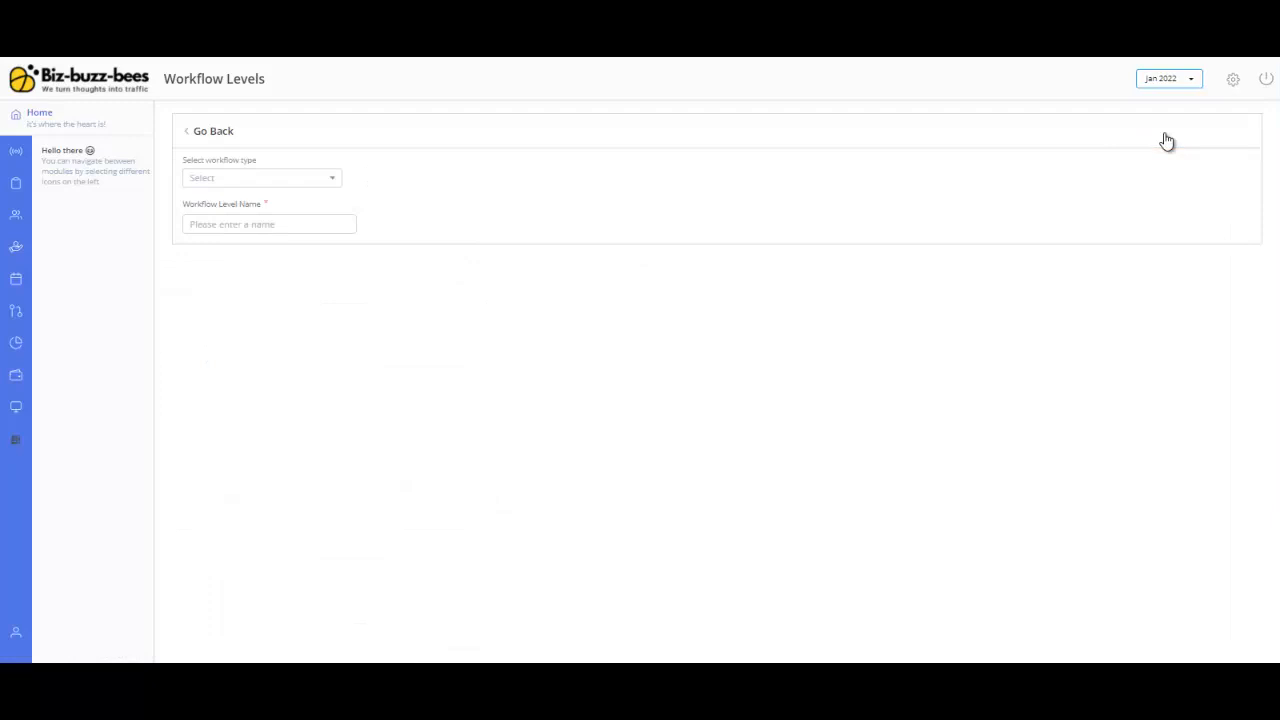
{"action": "mouse_move", "coordinate": [306, 180]}
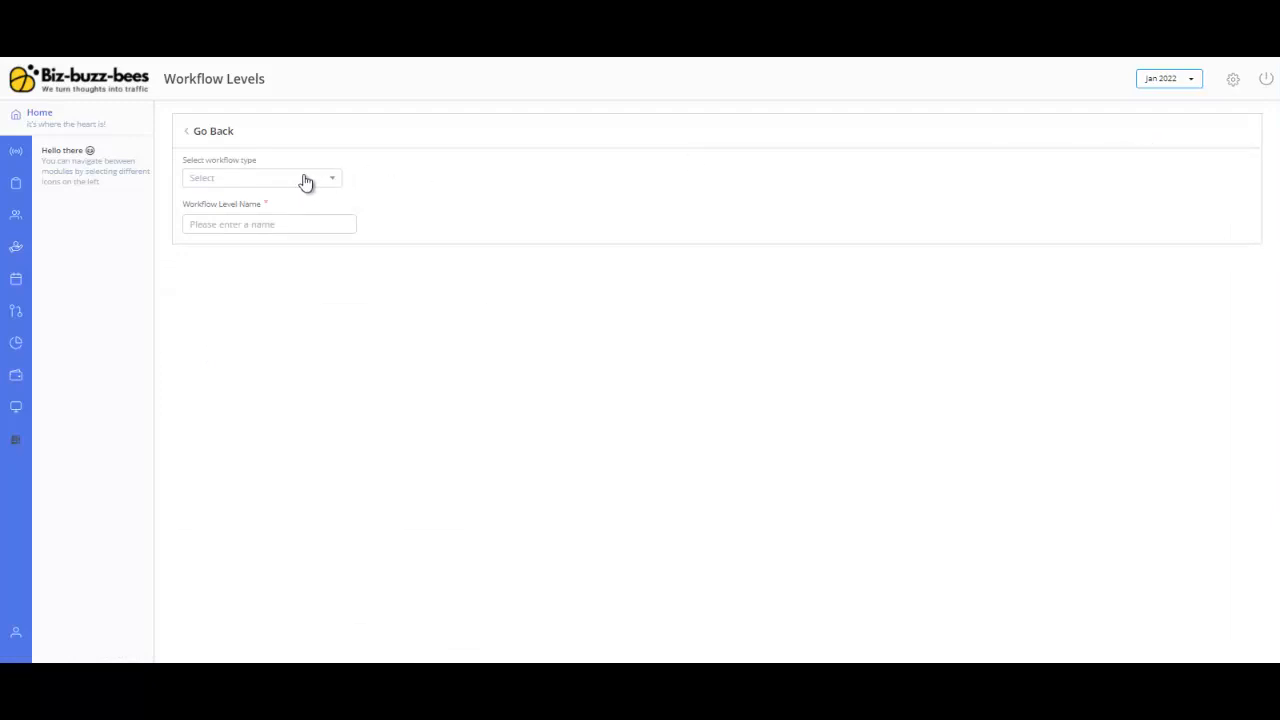
Step: Create a Confirmation type level for All Current Employees, named Confirmation Workflow, with 2 levels
{"action": "left_click", "coordinate": [262, 177]}
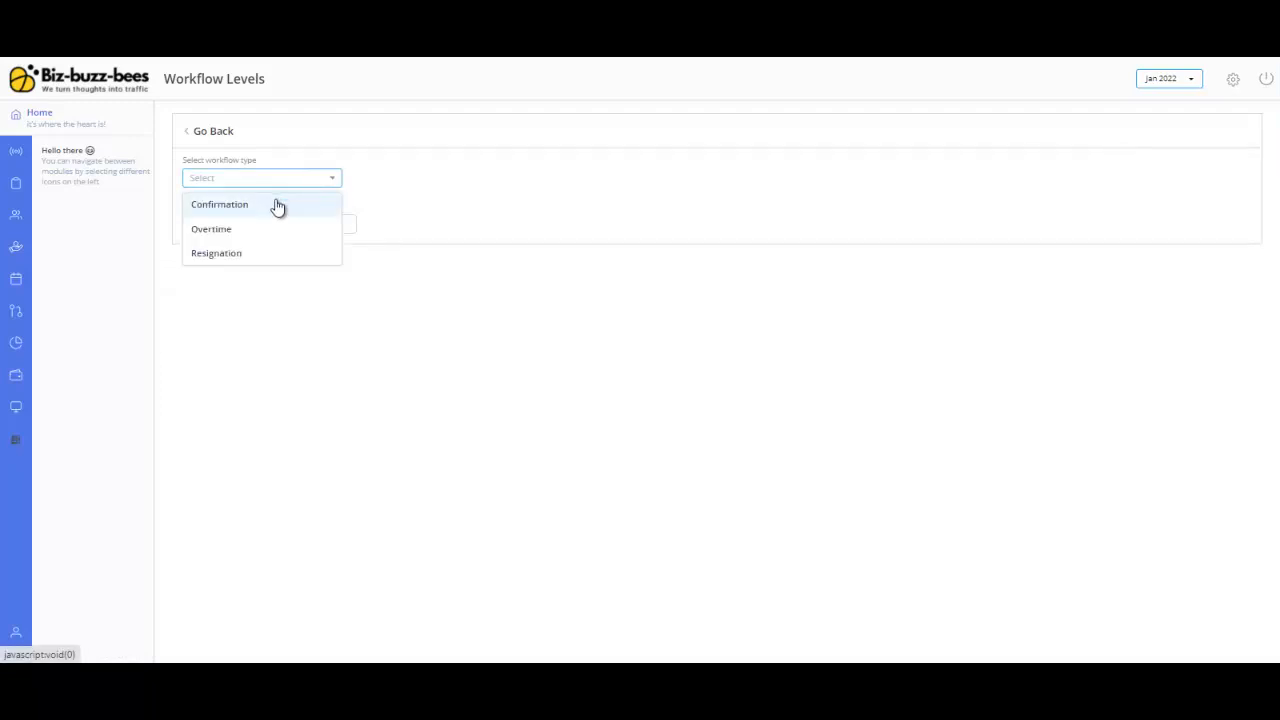
{"action": "left_click", "coordinate": [219, 204]}
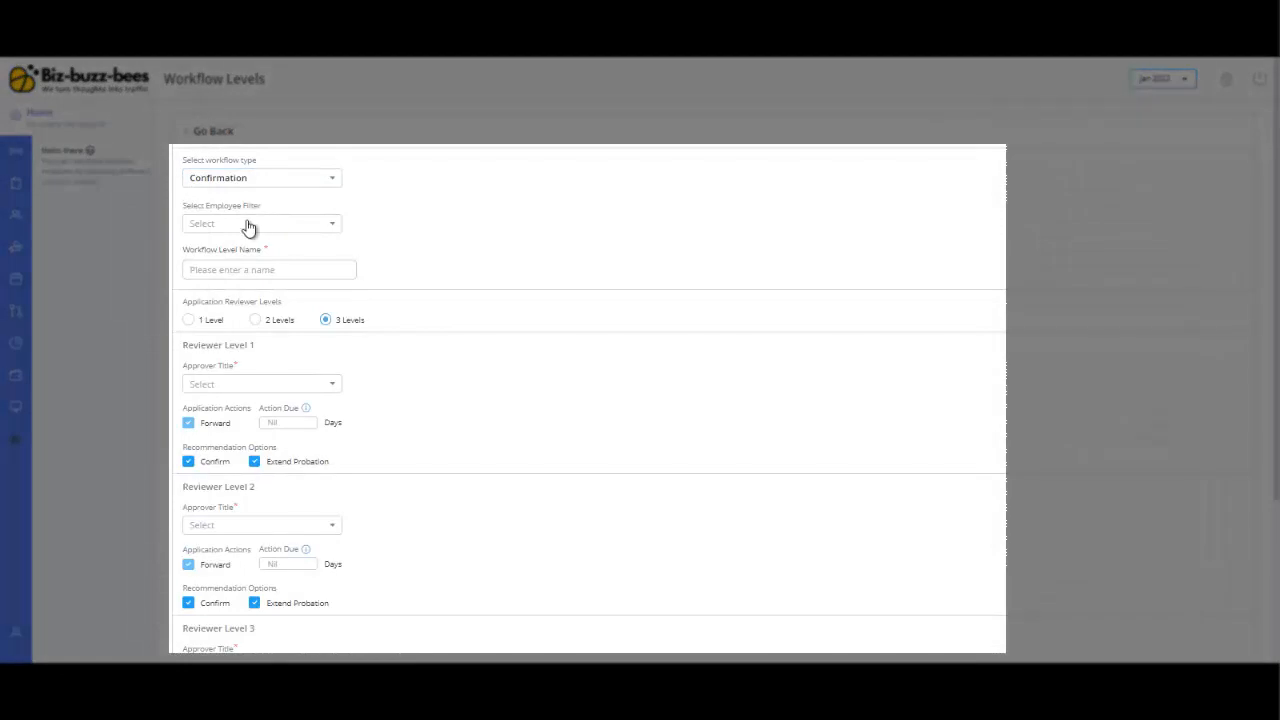
{"action": "left_click", "coordinate": [260, 223]}
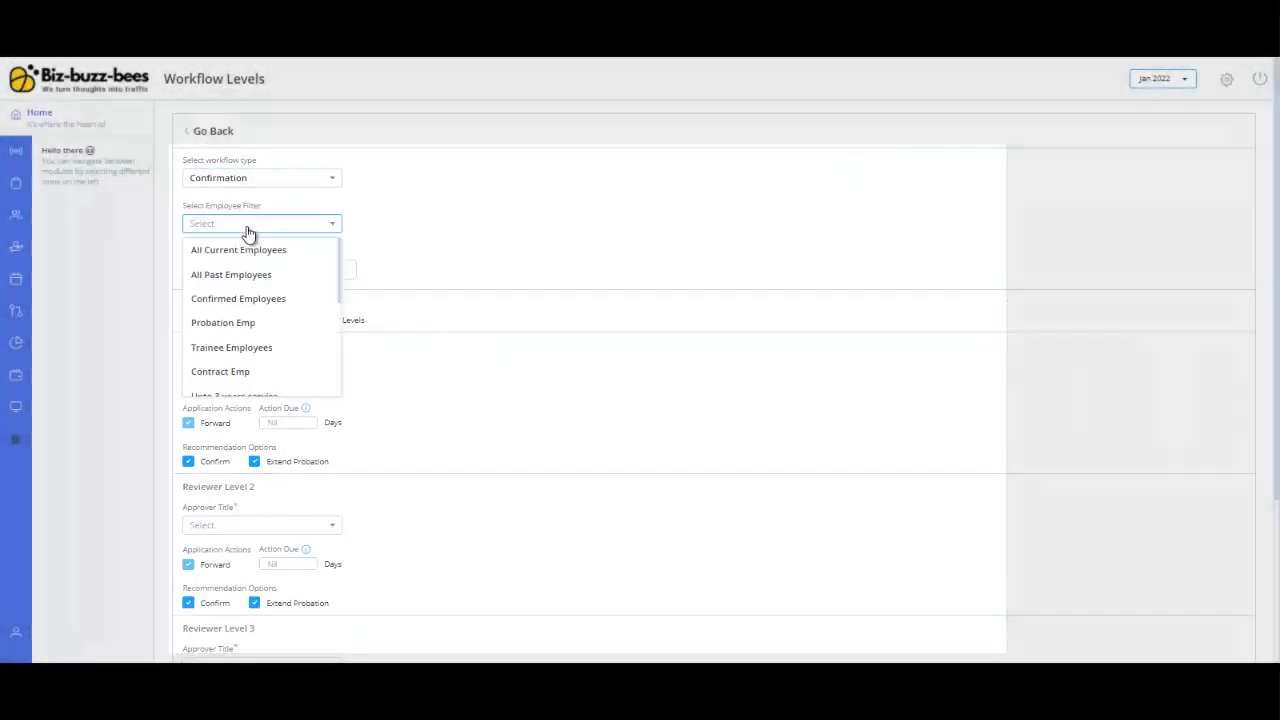
{"action": "mouse_move", "coordinate": [238, 251]}
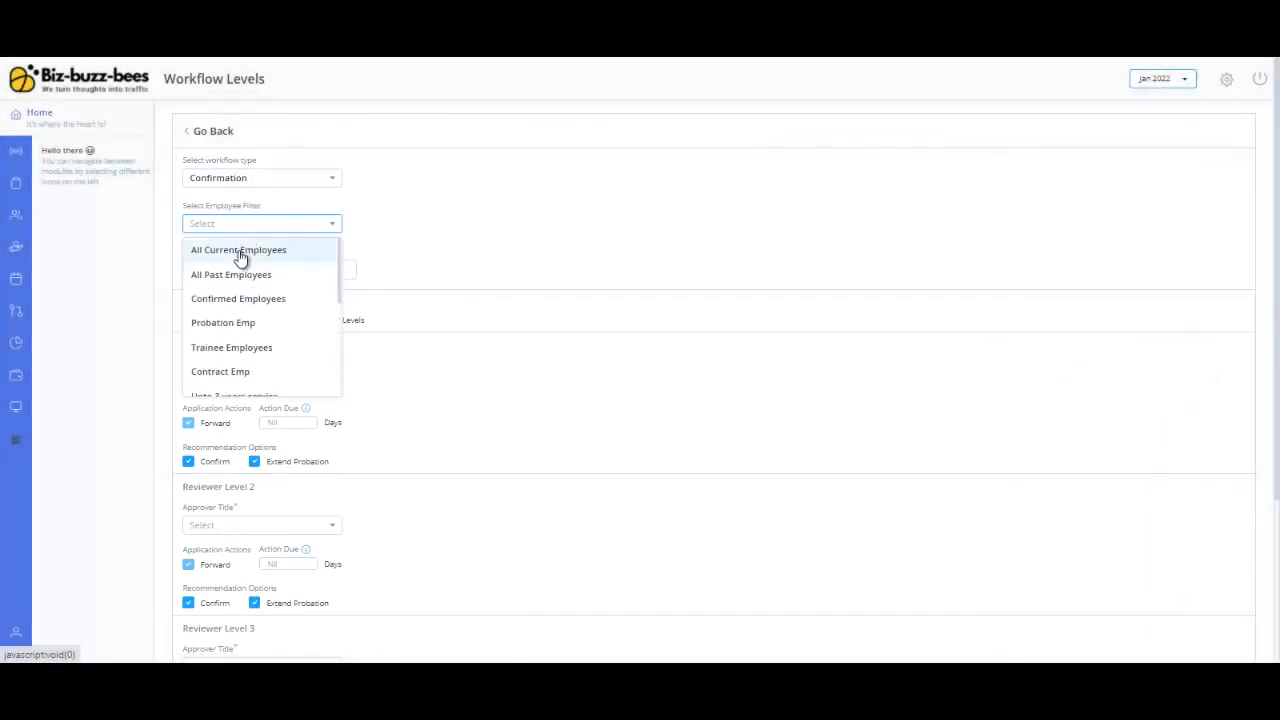
{"action": "left_click", "coordinate": [238, 249]}
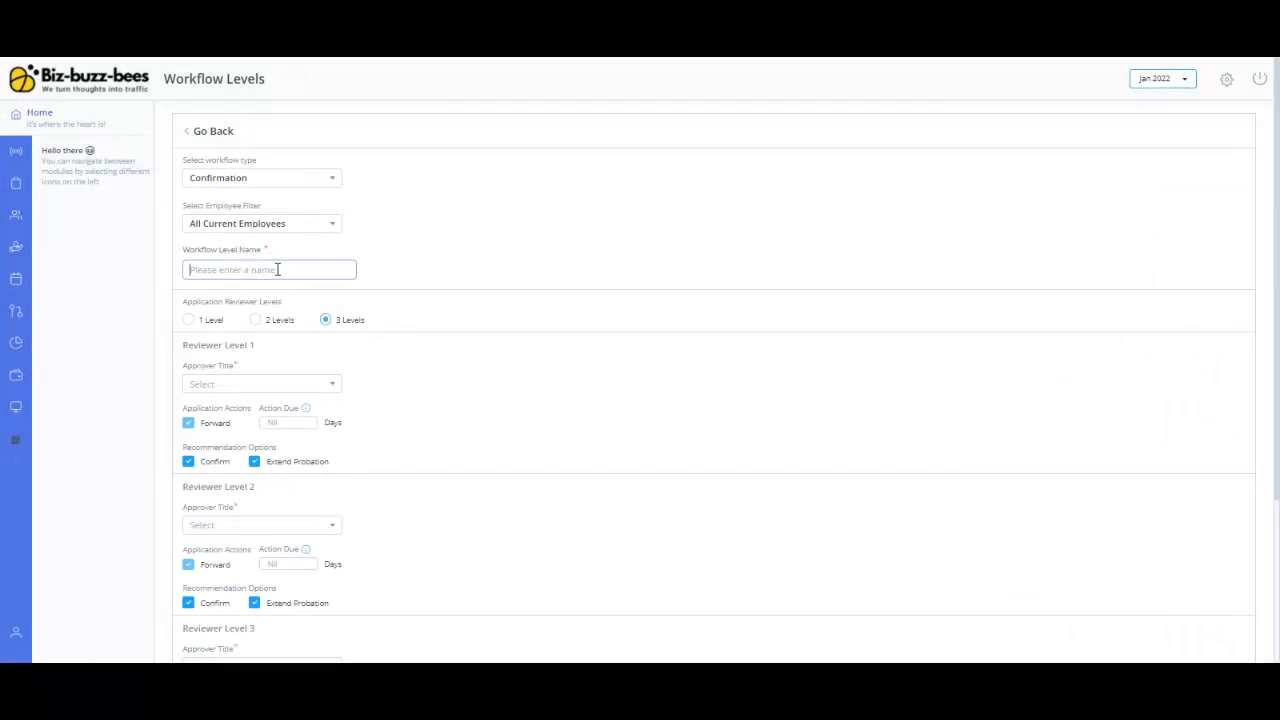
{"action": "type", "text": "Confirmation W"}
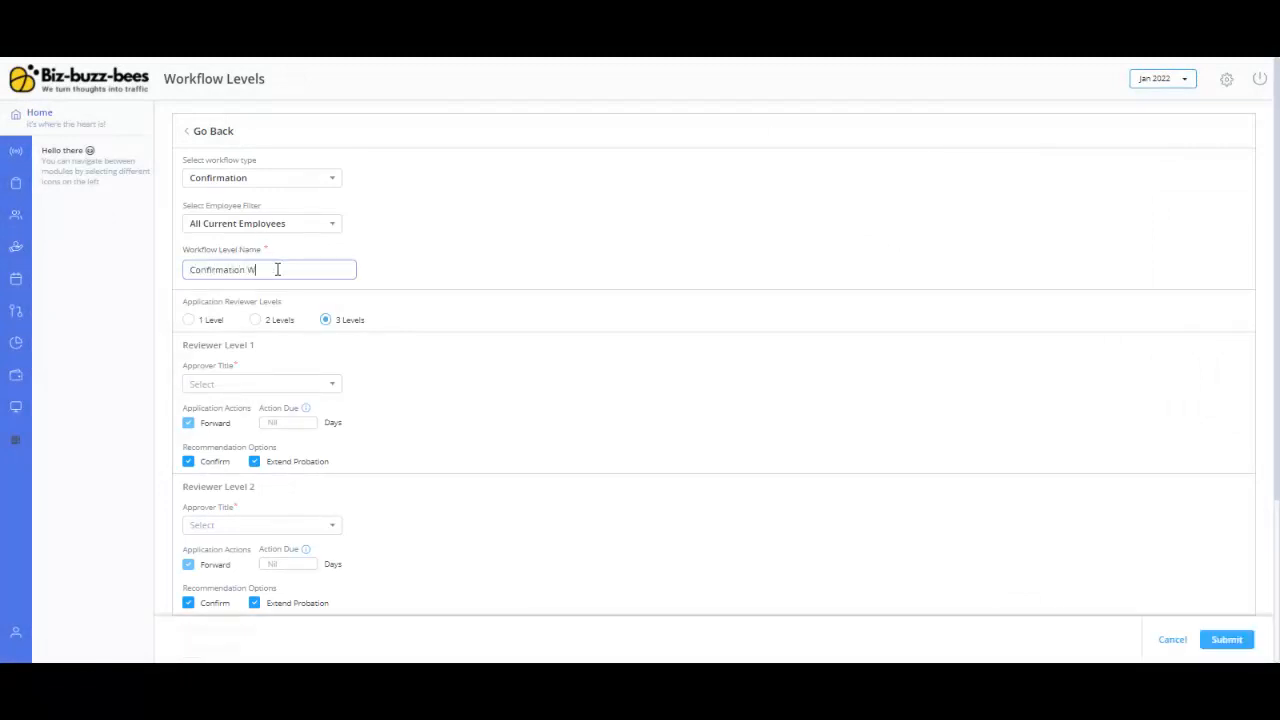
{"action": "left_click", "coordinate": [255, 319]}
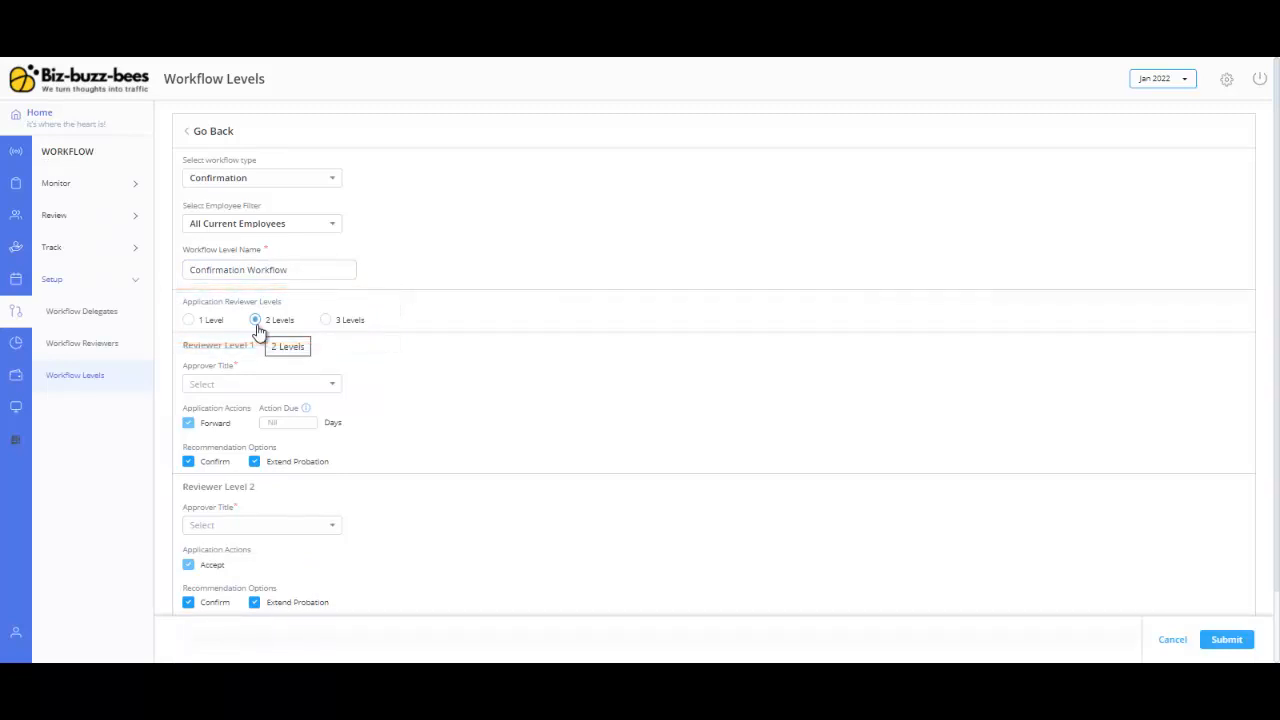
Step: Make Manager the level 1 reviewer with 7 days action due
{"action": "left_click", "coordinate": [260, 383]}
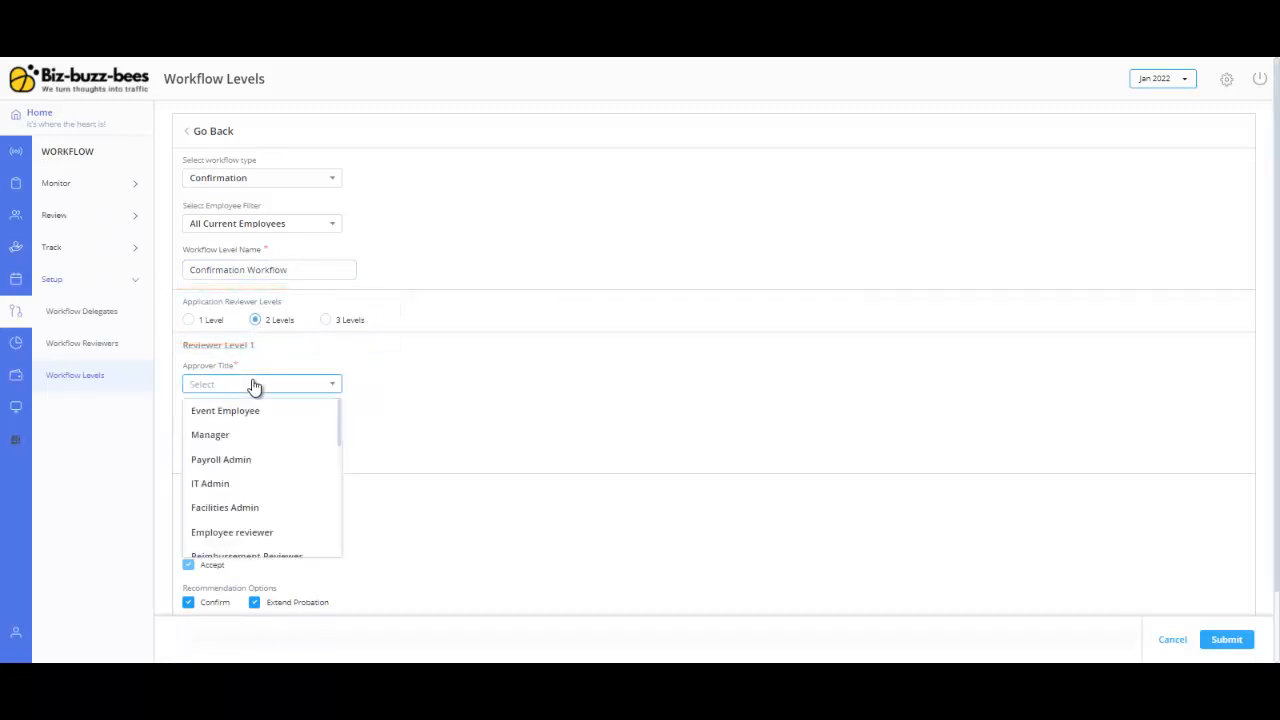
{"action": "left_click", "coordinate": [210, 434]}
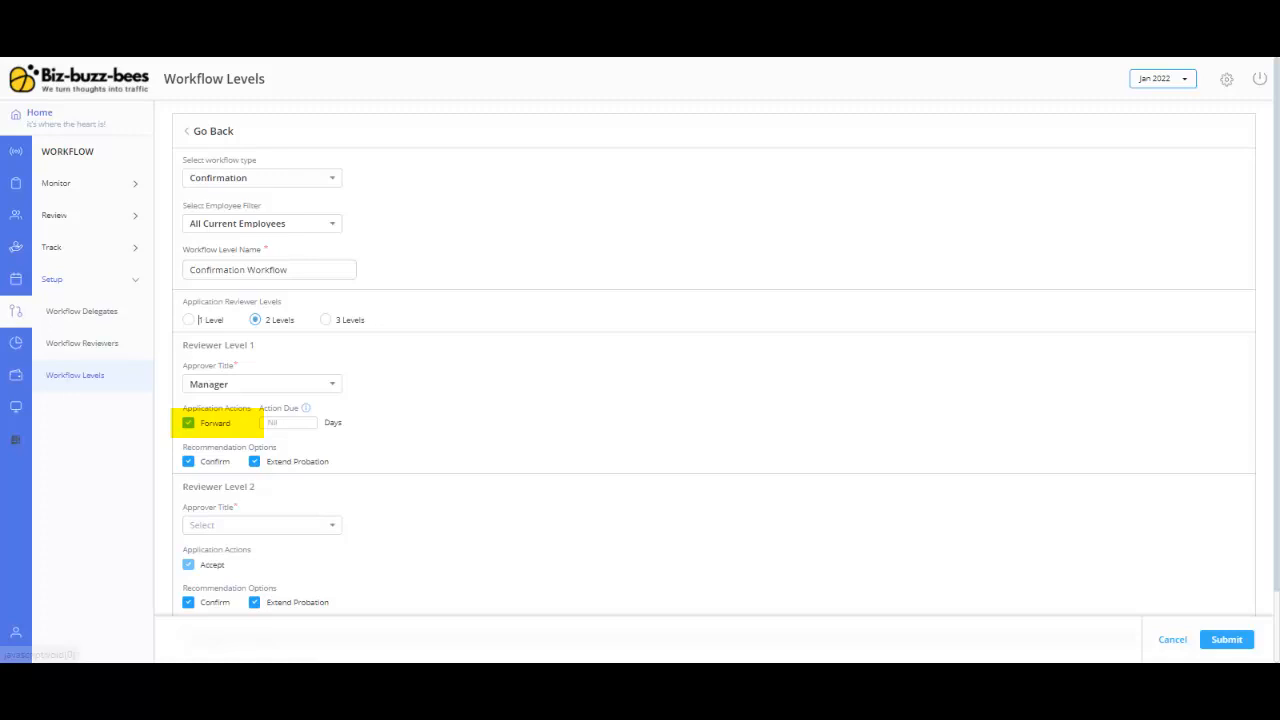
{"action": "left_click", "coordinate": [288, 423]}
{"action": "type", "text": "7"}
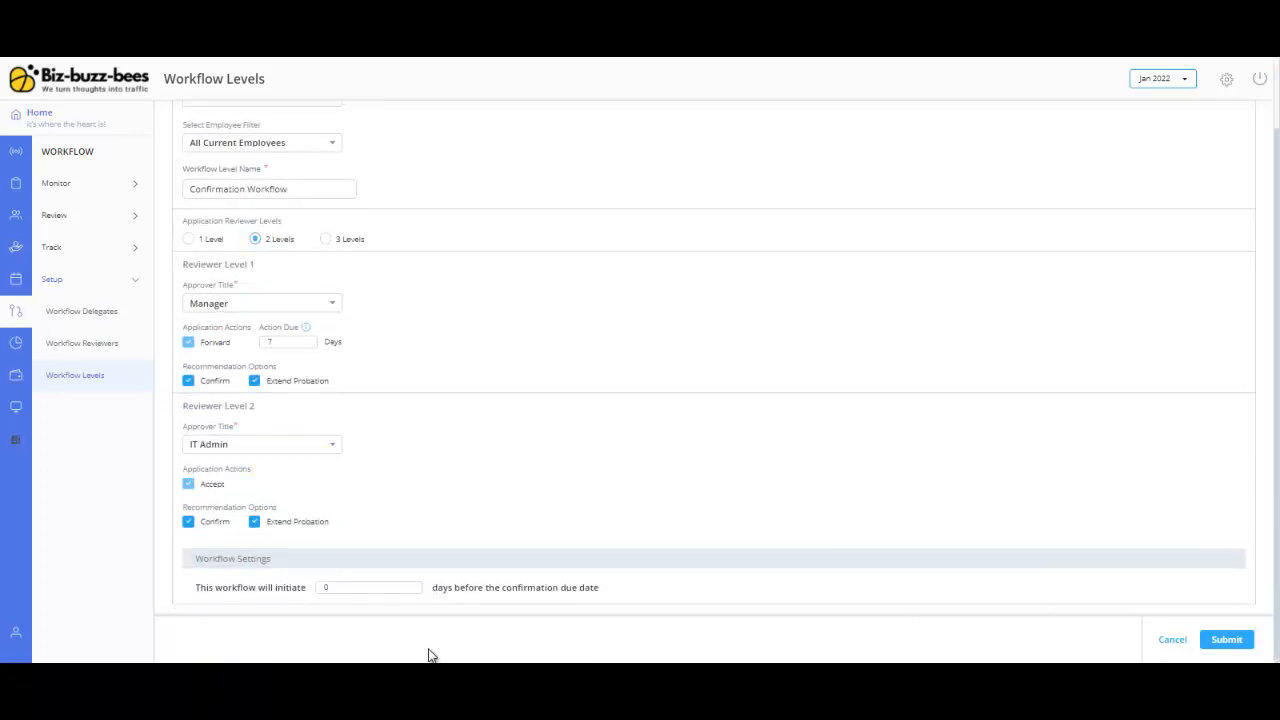
Step: Start the workflow 7 days before the confirmation due date and submit
{"action": "left_click", "coordinate": [368, 587]}
{"action": "type", "text": "7"}
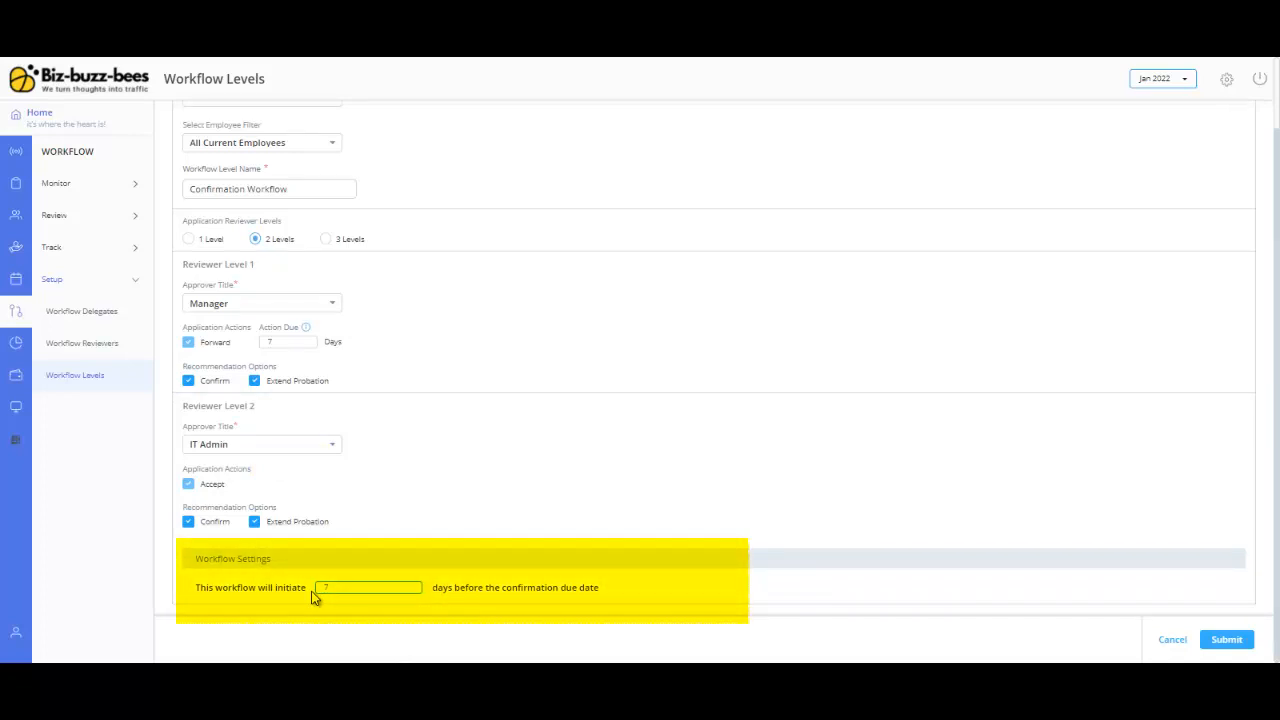
{"action": "left_click", "coordinate": [1226, 639]}
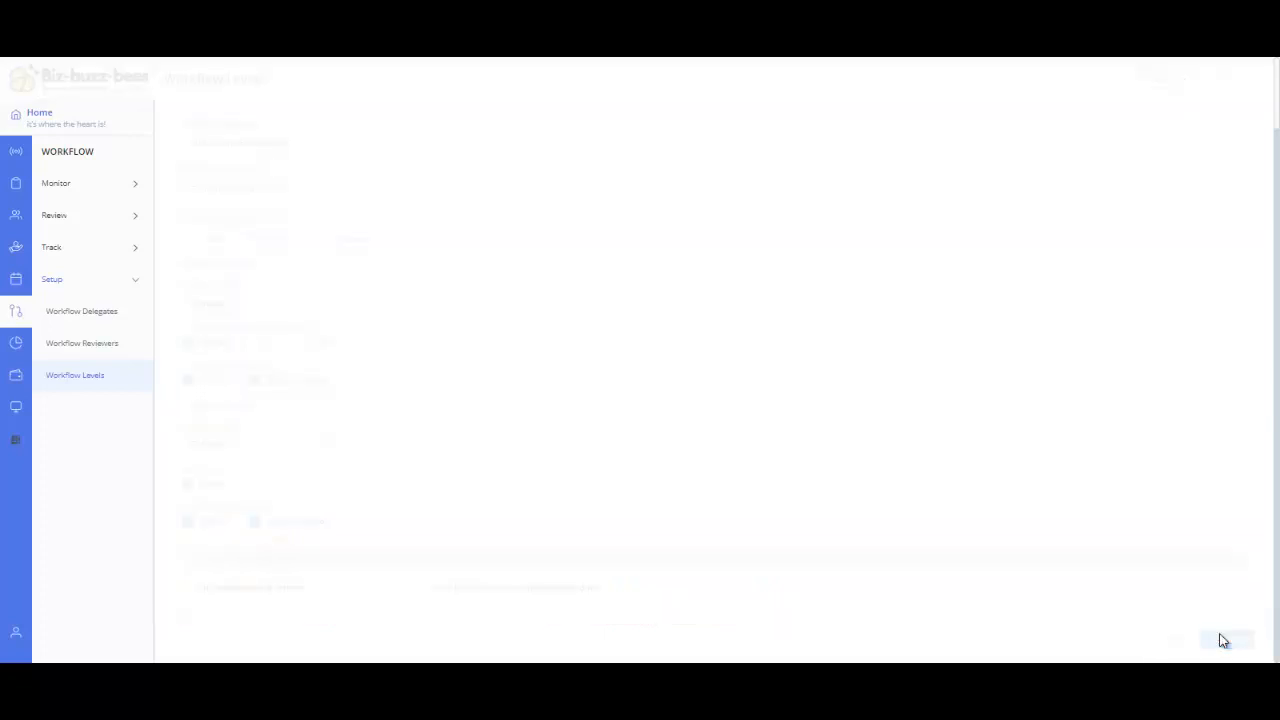
Step: Confirm submission of the two-level Confirmation workflow level
{"action": "left_click", "coordinate": [1228, 641]}
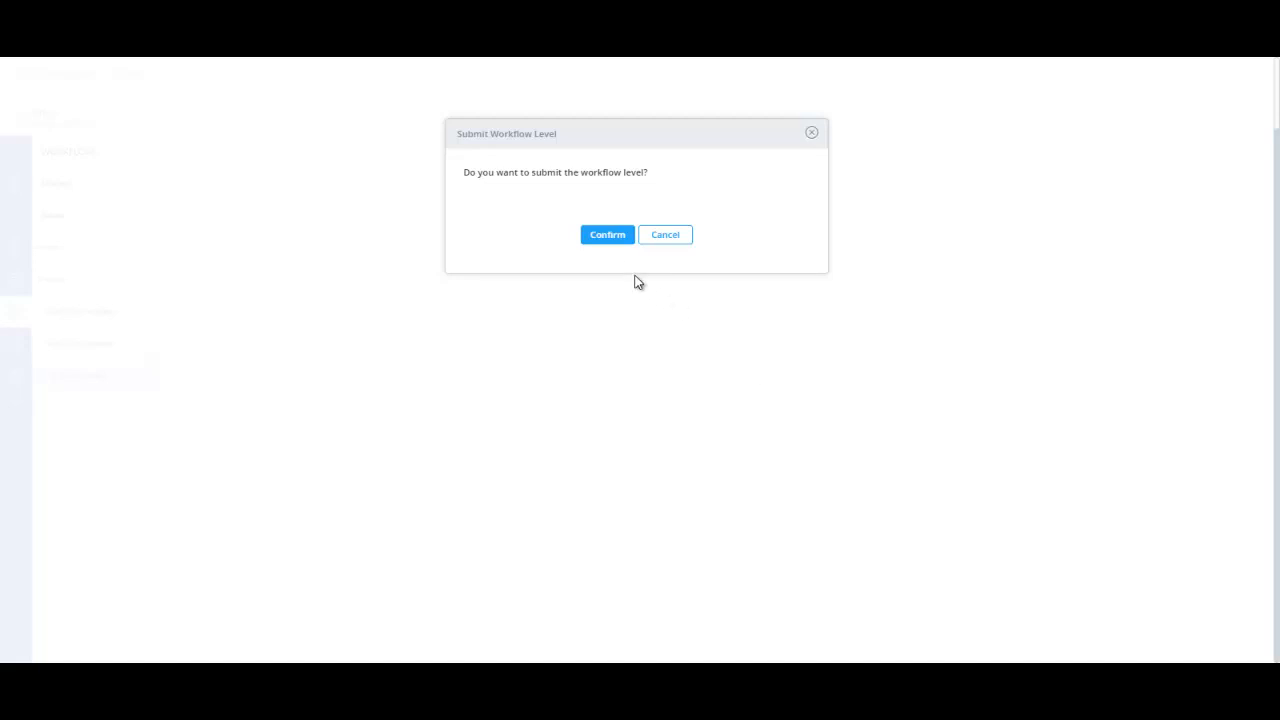
{"action": "left_click", "coordinate": [607, 234]}
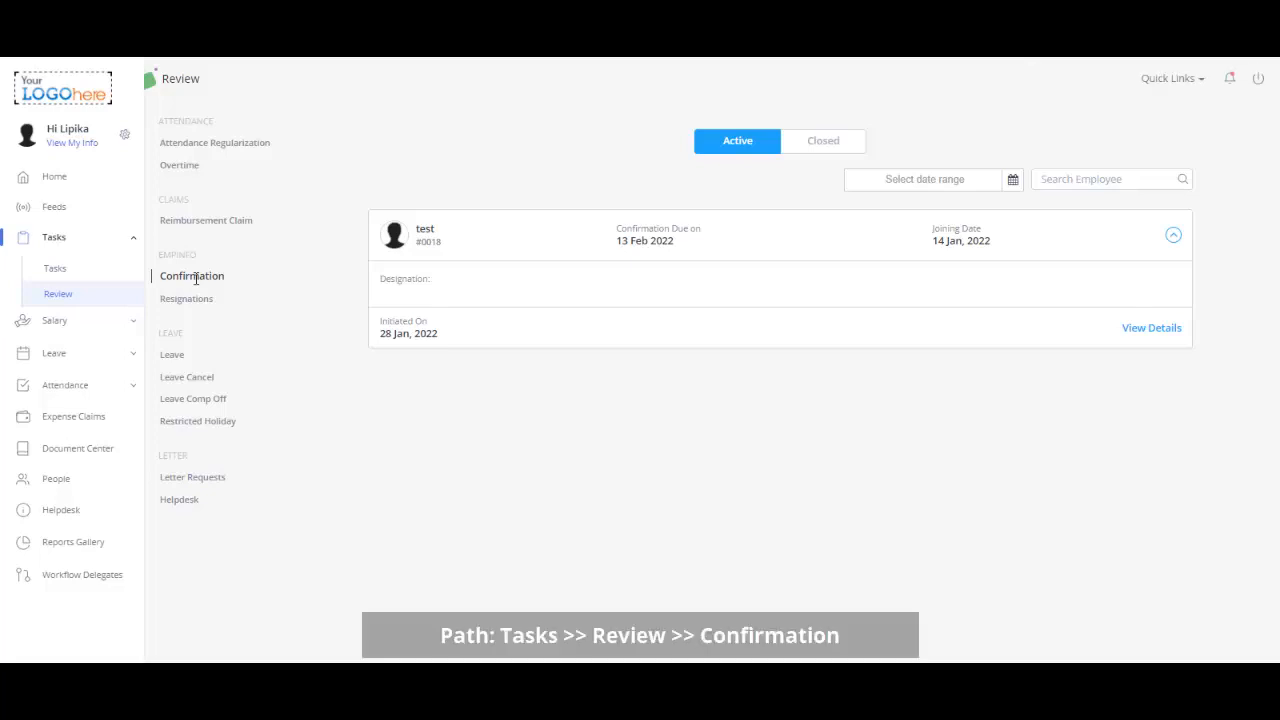
Step: Open details of employee #0018's pending confirmation request under Review > Confirmation
{"action": "left_click", "coordinate": [58, 293]}
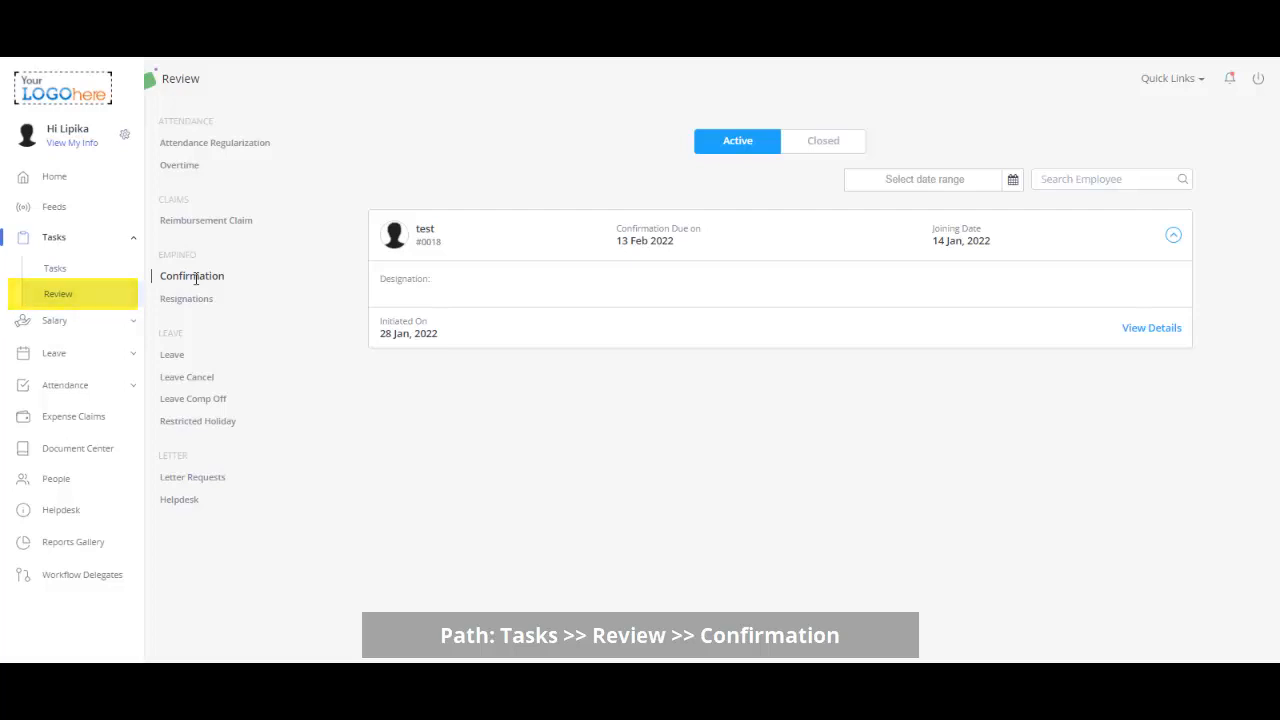
{"action": "left_click", "coordinate": [191, 275]}
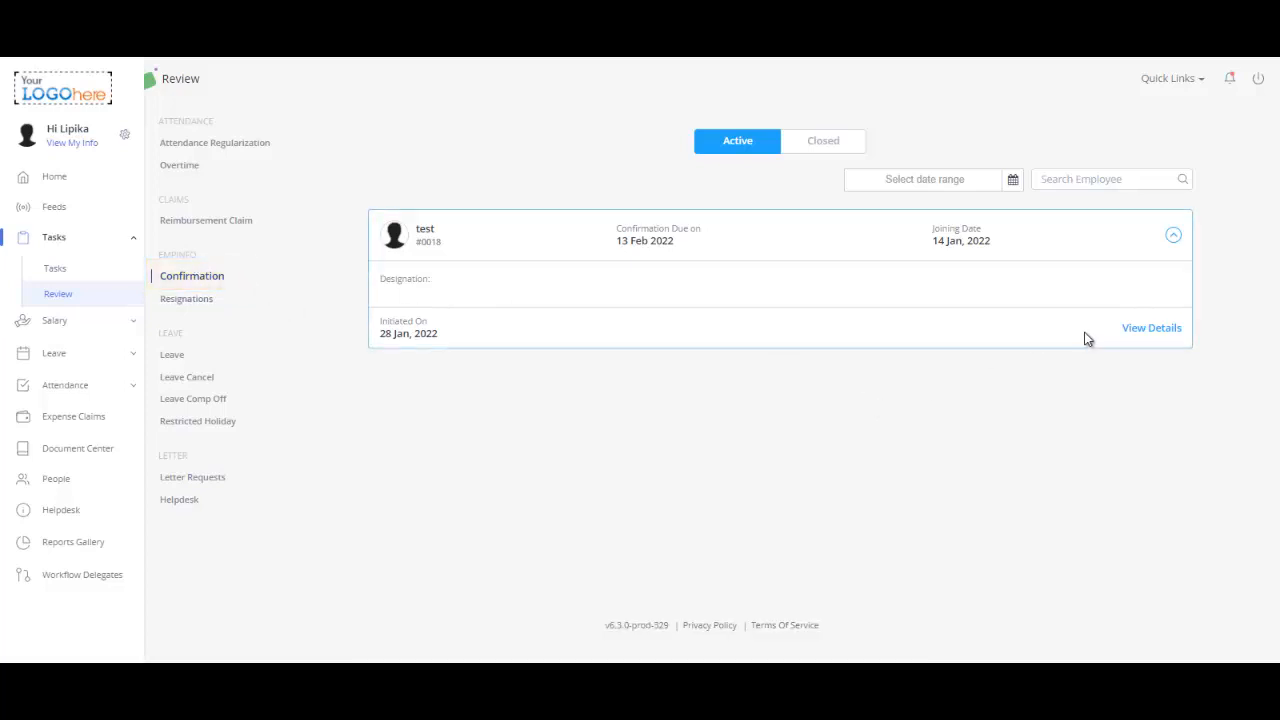
{"action": "left_click", "coordinate": [1149, 327]}
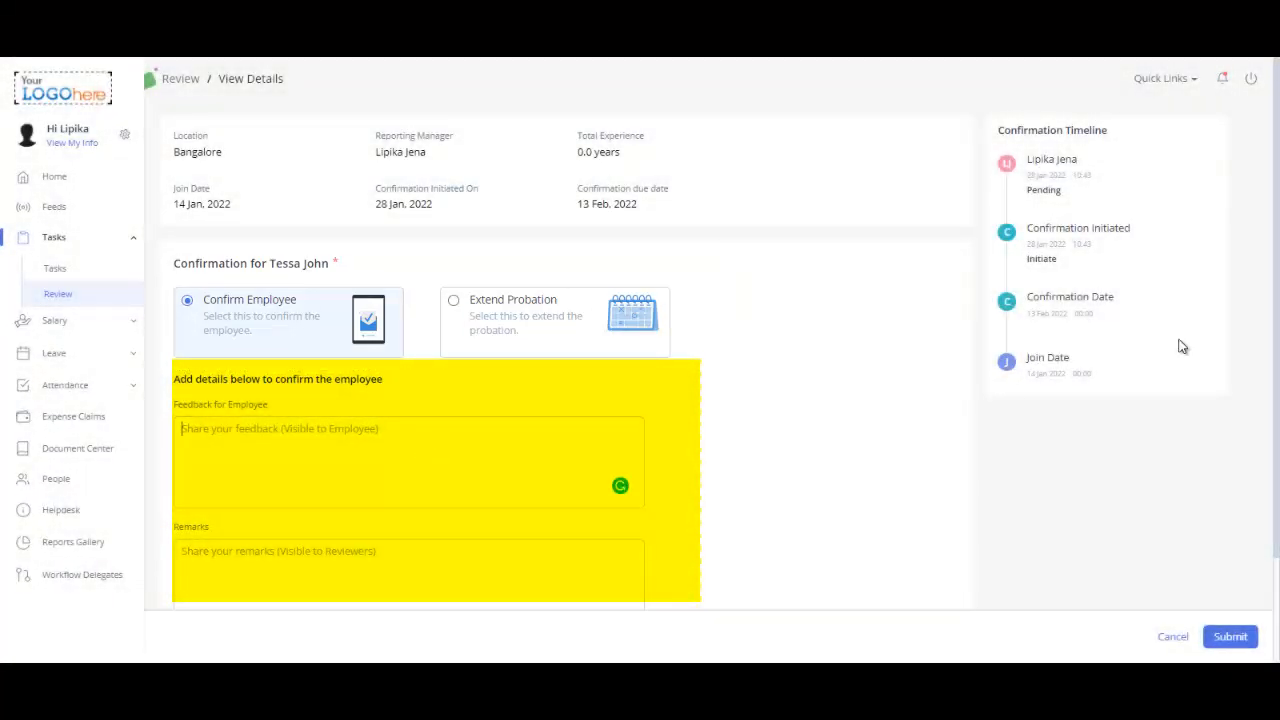
{"action": "scroll", "scroll_direction": "down", "scroll_amount": 3}
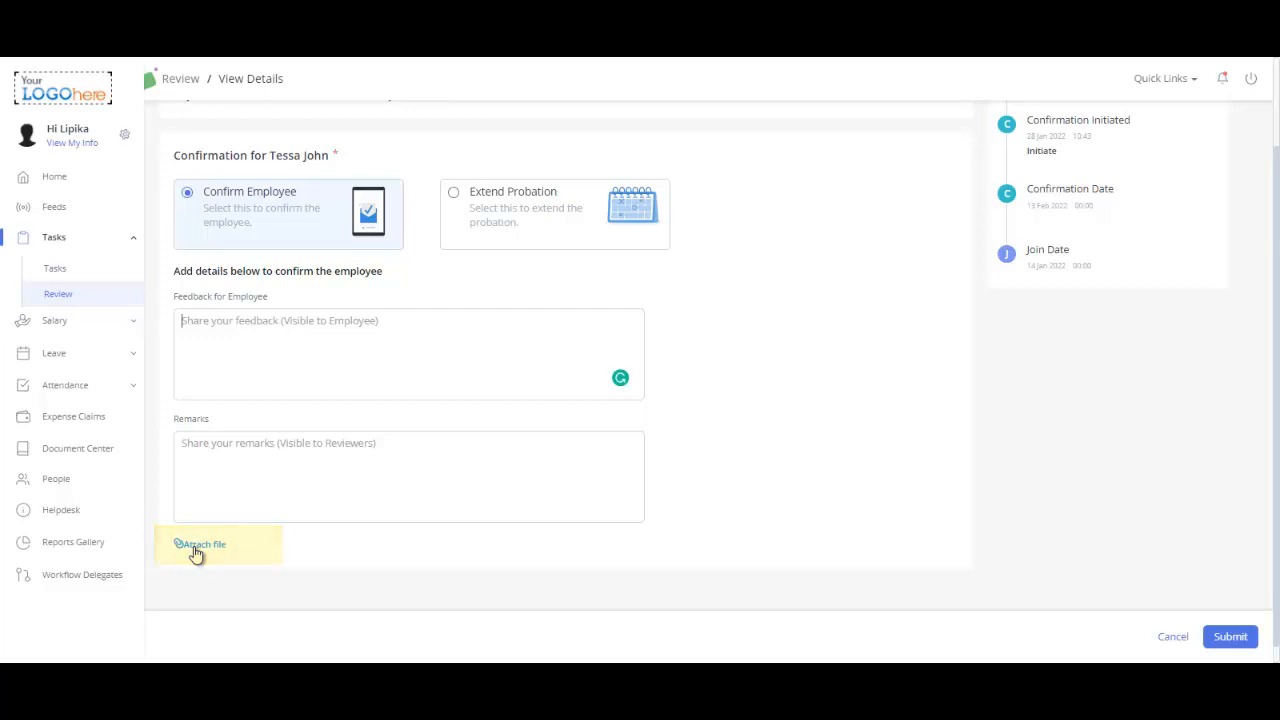
{"action": "mouse_move", "coordinate": [1237, 636]}
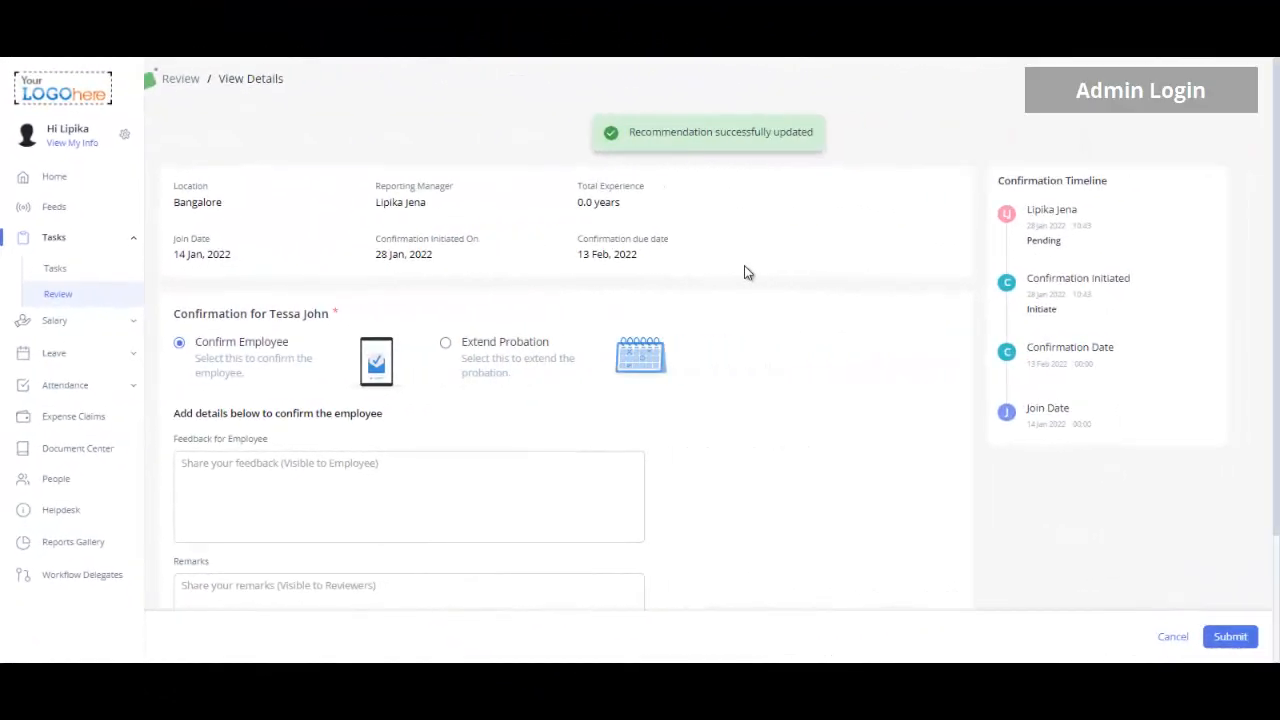
{"action": "left_click", "coordinate": [78, 615]}
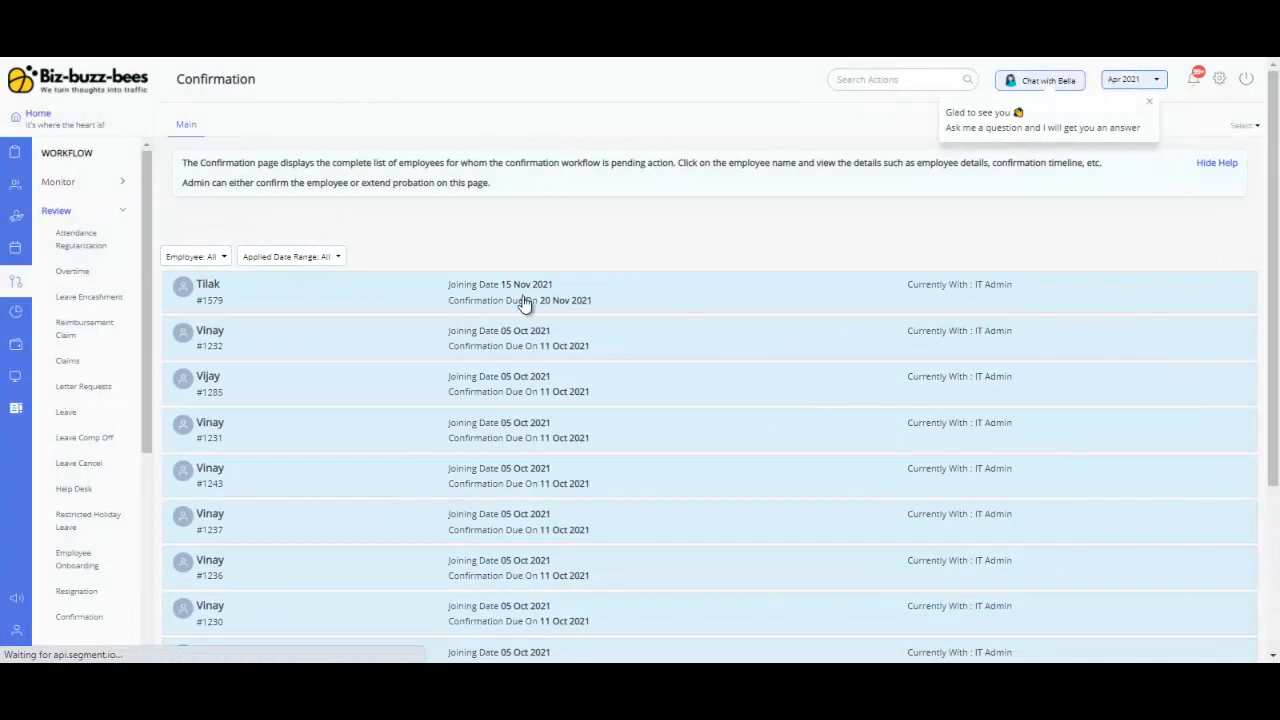
Step: Open employee #1579's confirmation request in the admin review list
{"action": "left_click", "coordinate": [207, 284]}
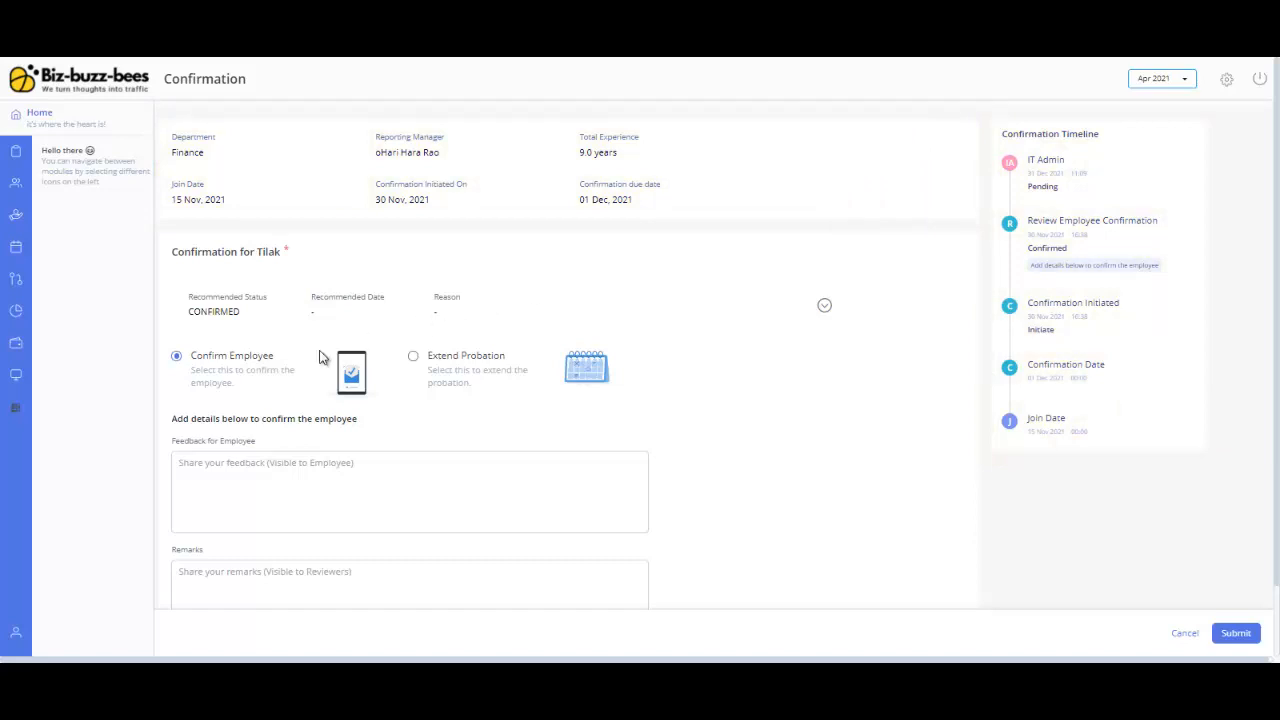
Step: Choose Confirm Employee for Tilak and submit the admin's final decision
{"action": "left_click", "coordinate": [255, 372]}
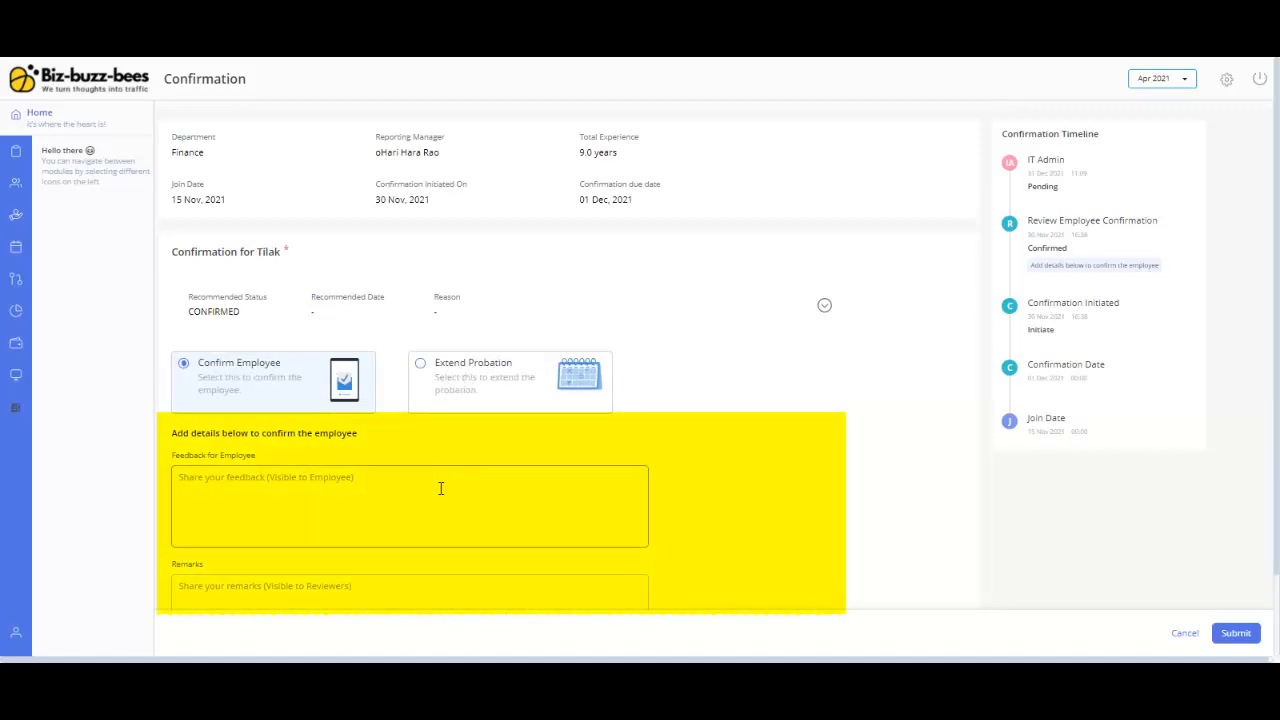
{"action": "mouse_move", "coordinate": [449, 502]}
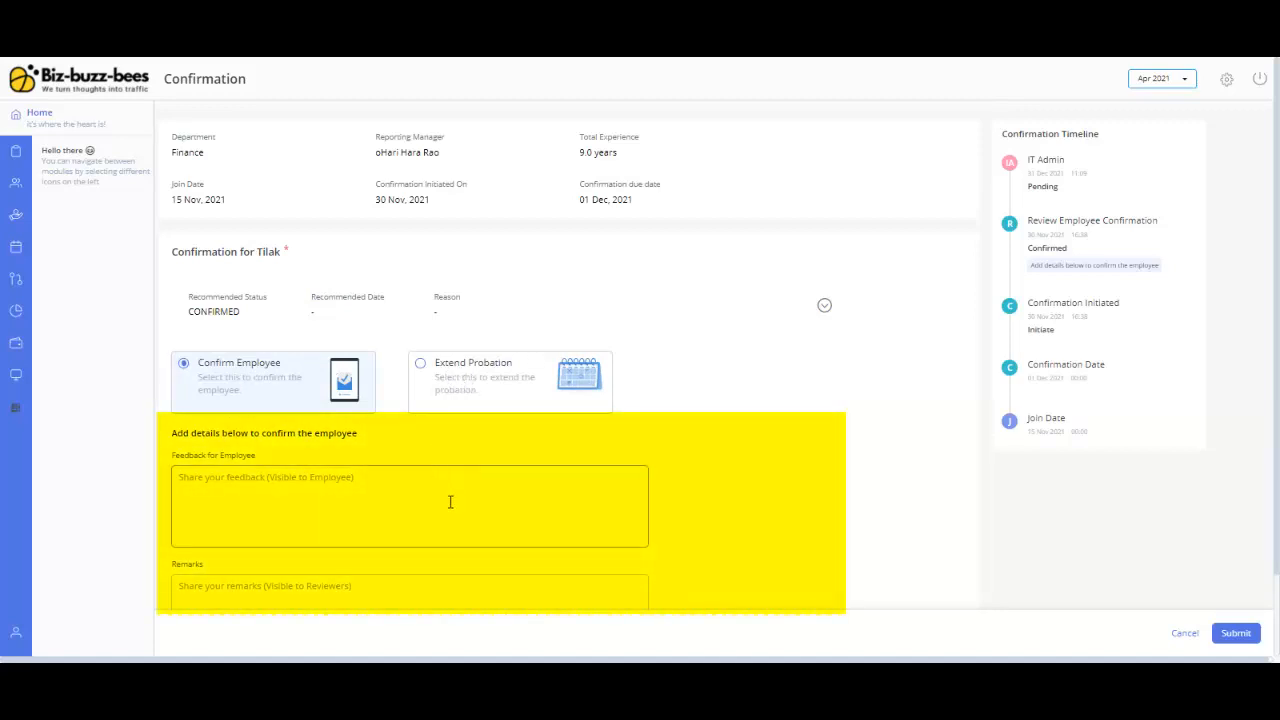
{"action": "scroll", "scroll_direction": "down", "scroll_amount": 3}
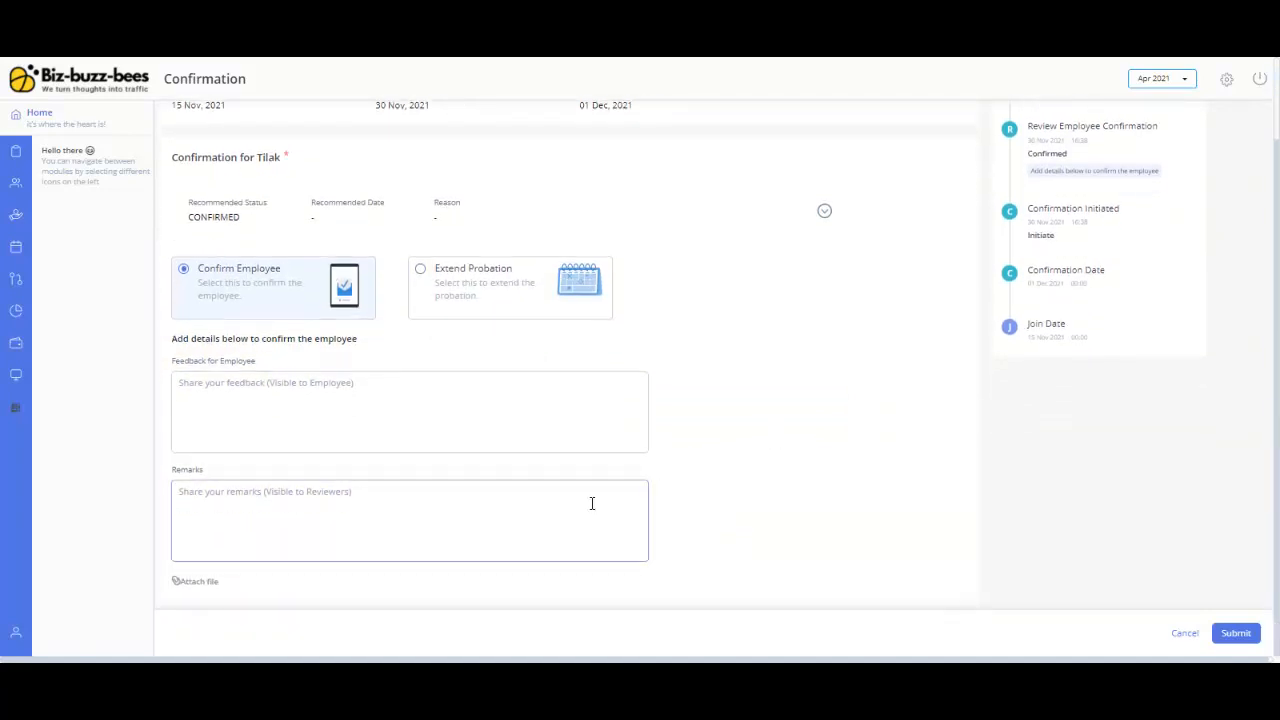
{"action": "mouse_move", "coordinate": [200, 583]}
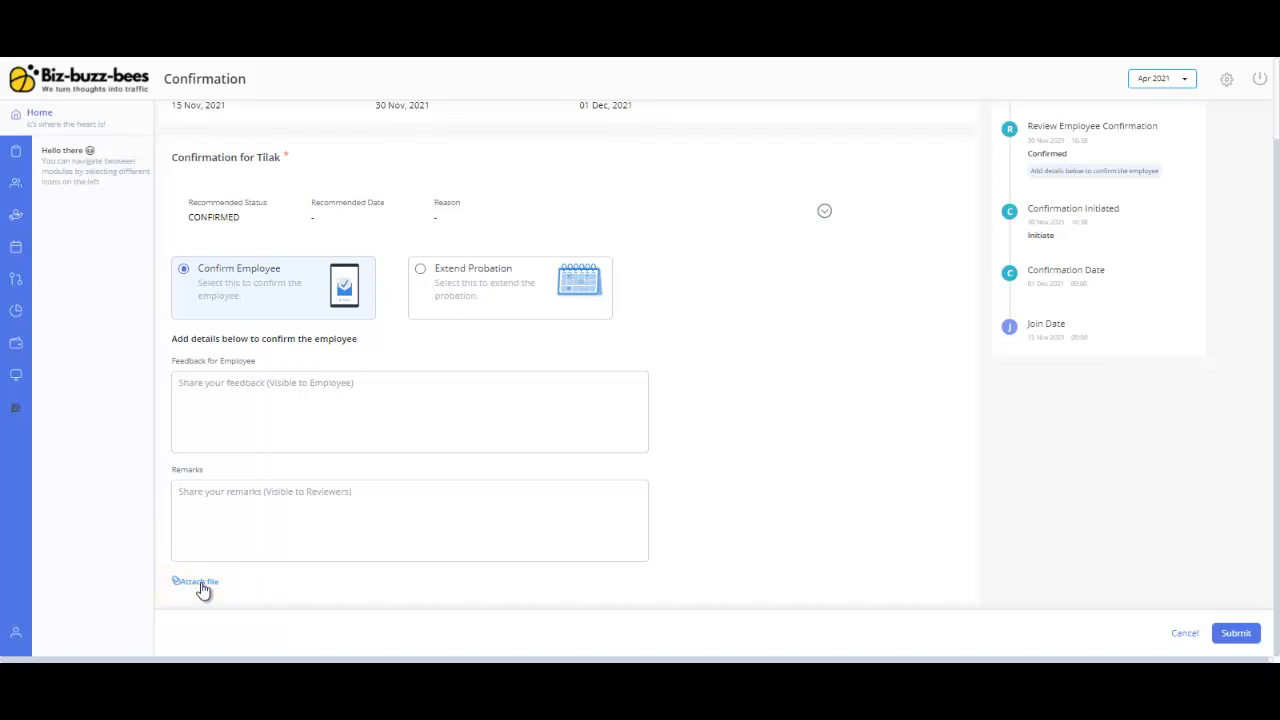
{"action": "mouse_move", "coordinate": [1235, 632]}
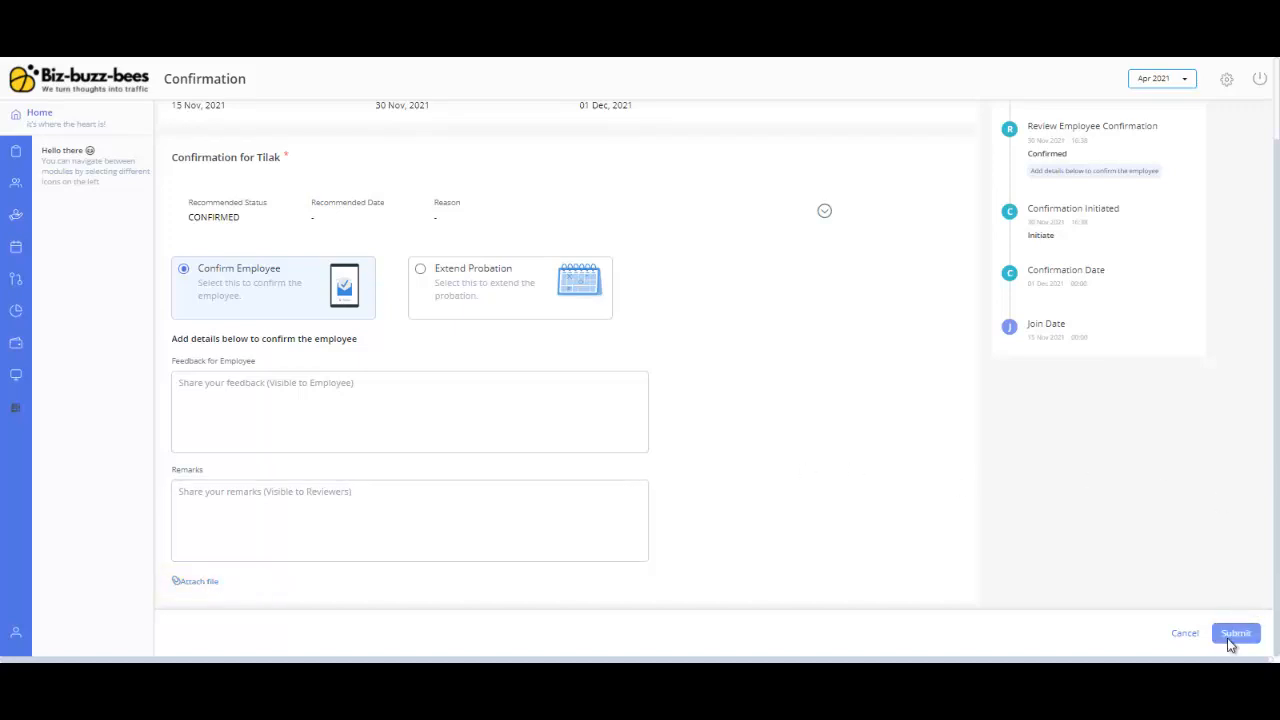
{"action": "left_click", "coordinate": [1235, 633]}
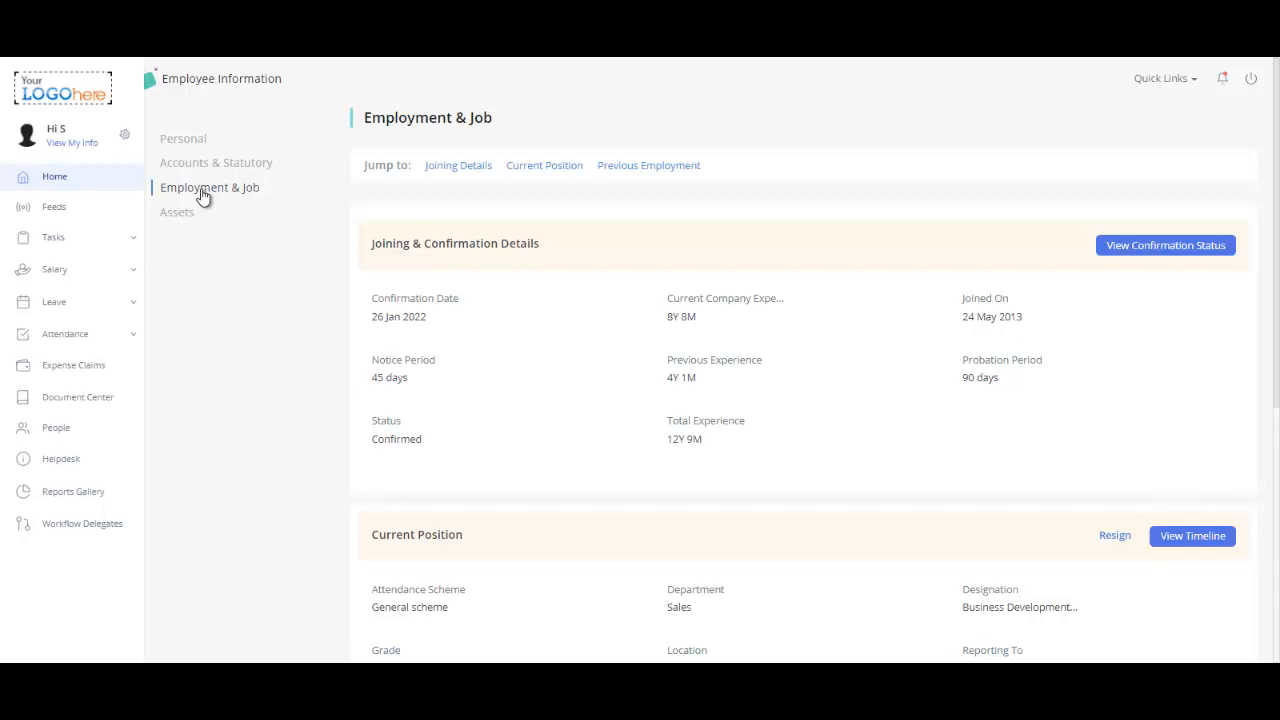
Step: As the employee, view the closed Confirmed request from Employment & Job confirmation status
{"action": "left_click", "coordinate": [210, 188]}
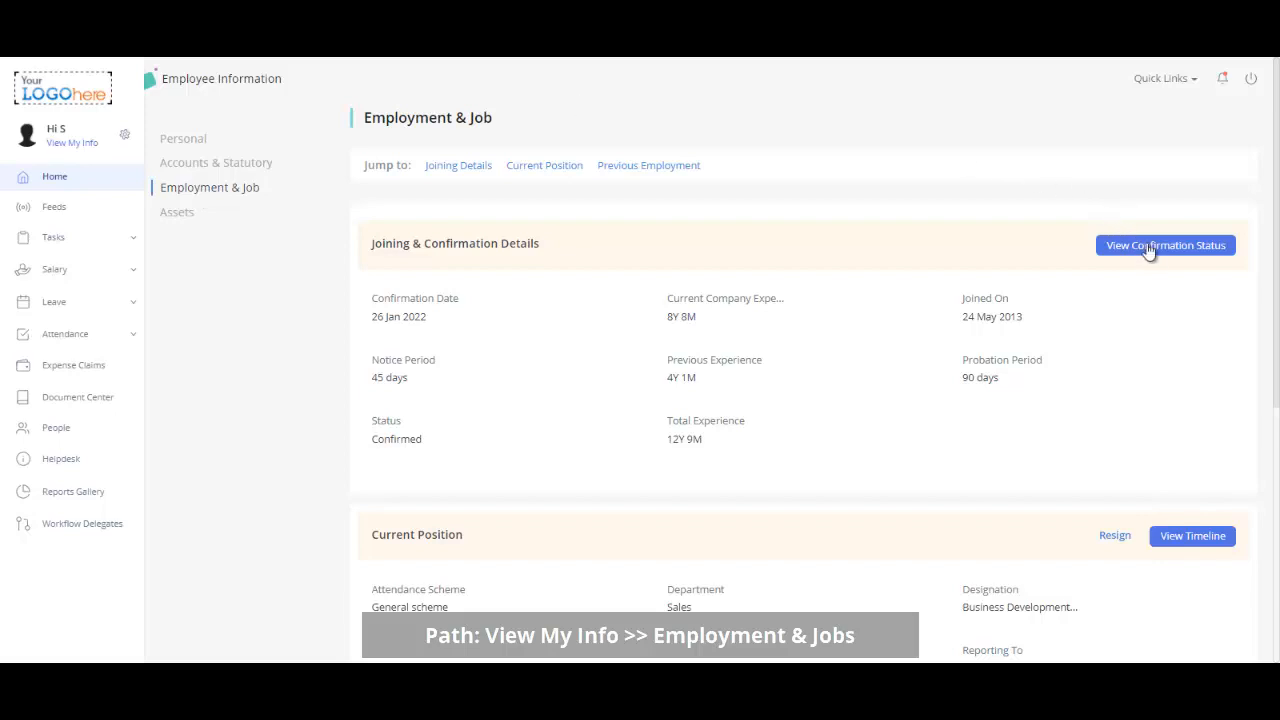
{"action": "left_click", "coordinate": [1167, 245]}
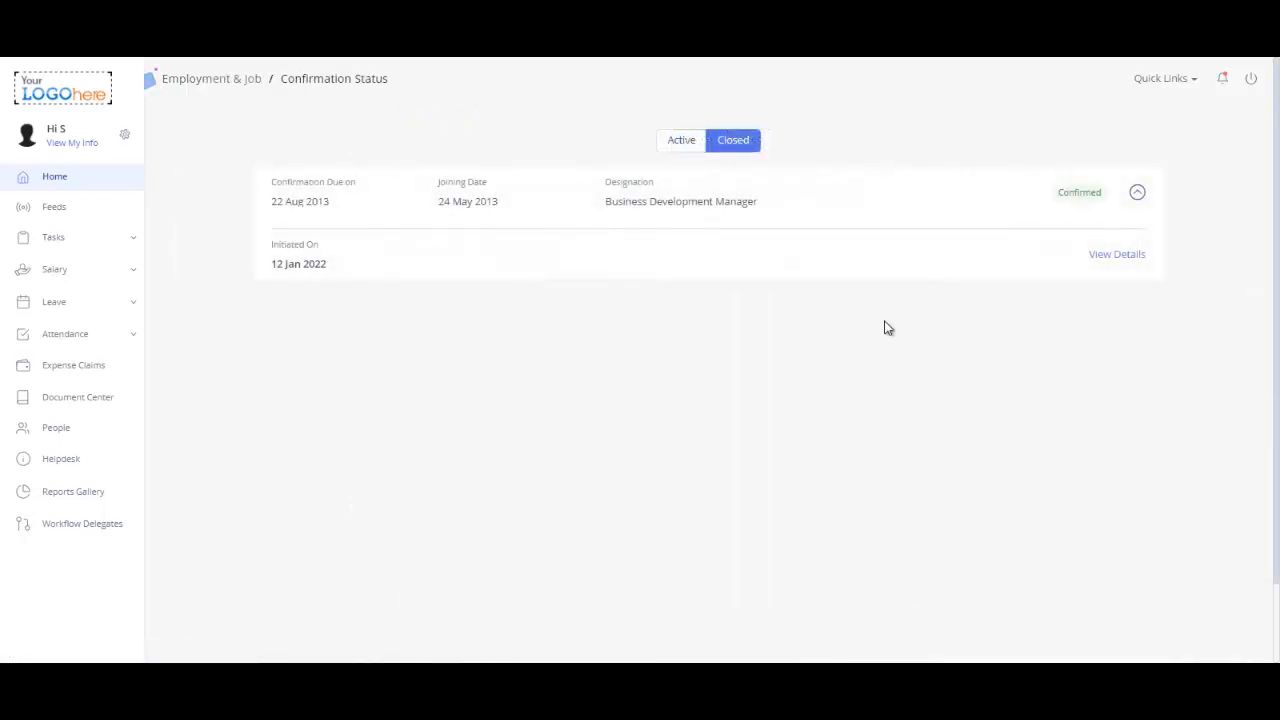
{"action": "left_click", "coordinate": [1116, 253]}
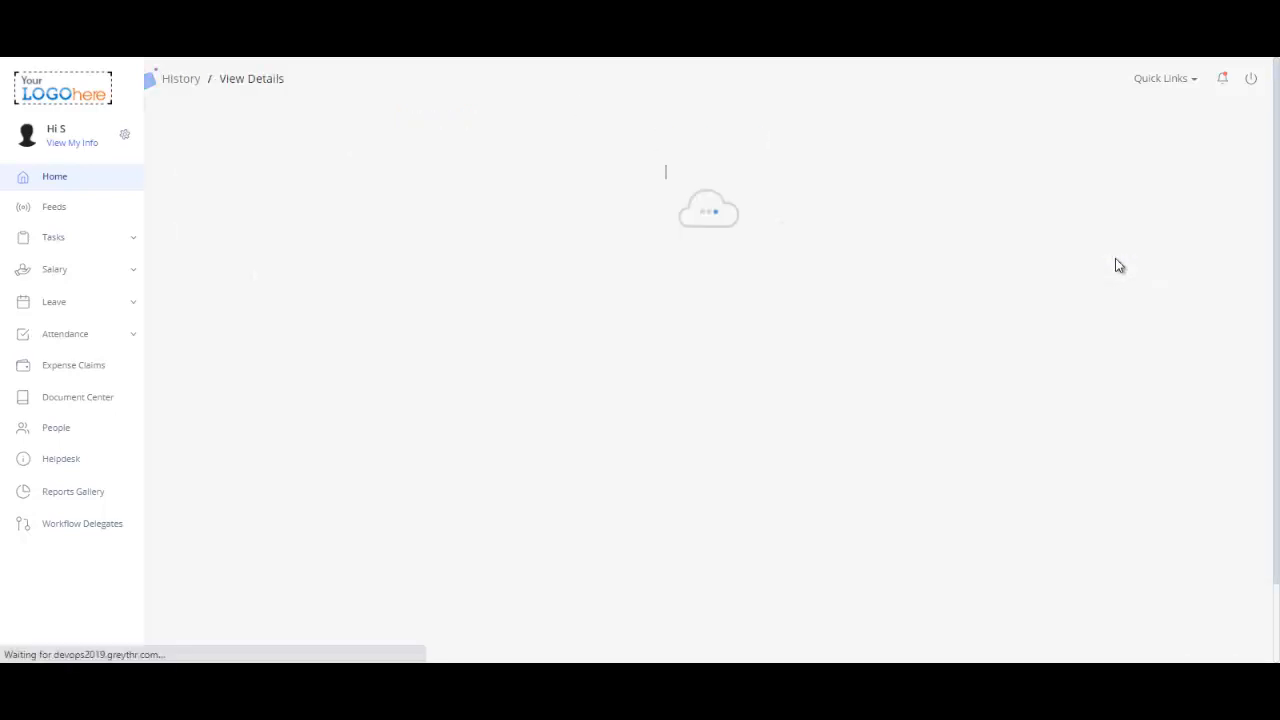